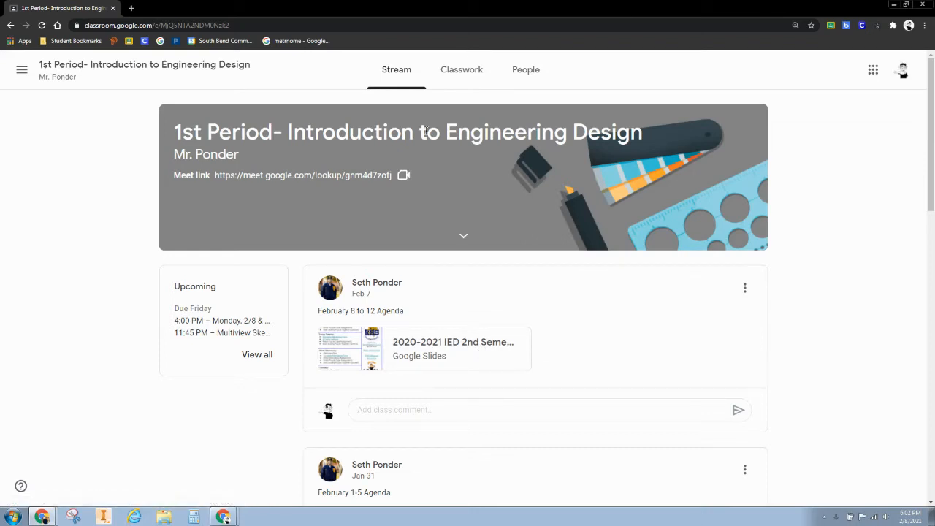
{"action": "mouse_move", "coordinate": [423, 255]}
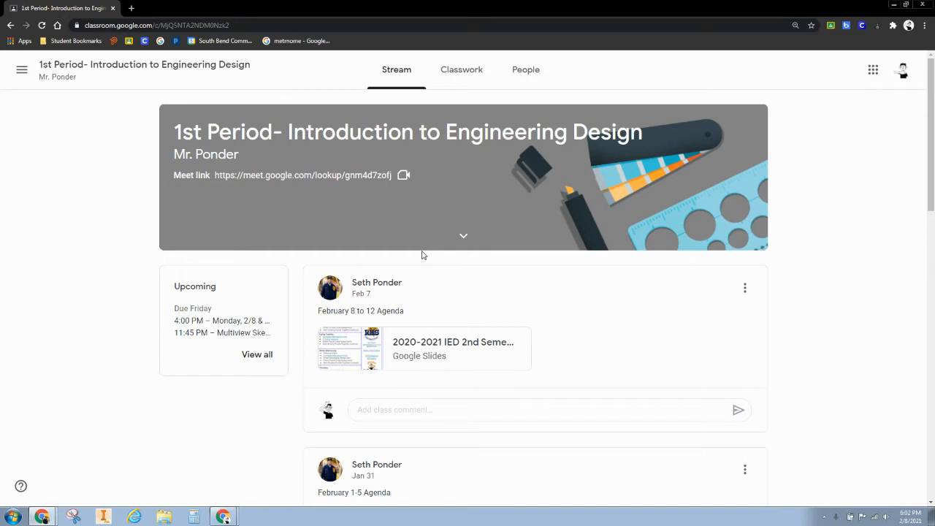
{"action": "mouse_move", "coordinate": [41, 130]}
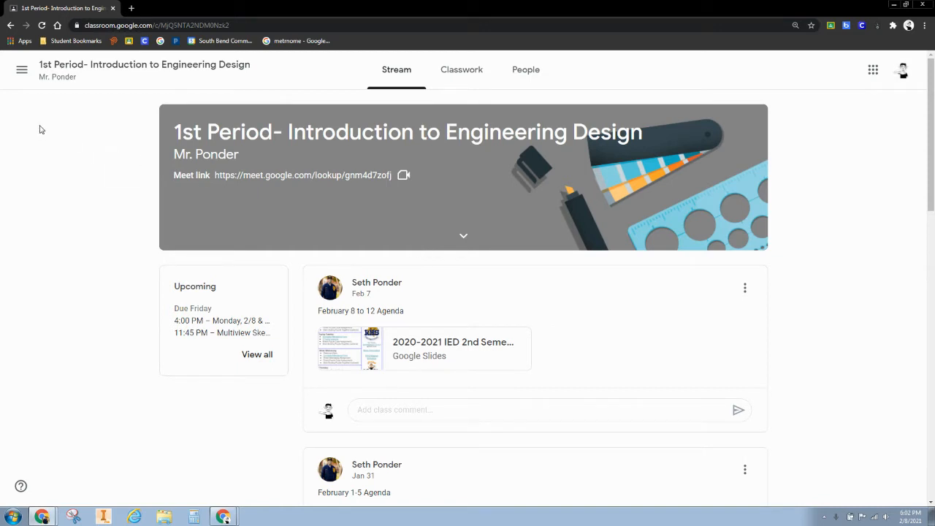
{"action": "mouse_move", "coordinate": [22, 70]}
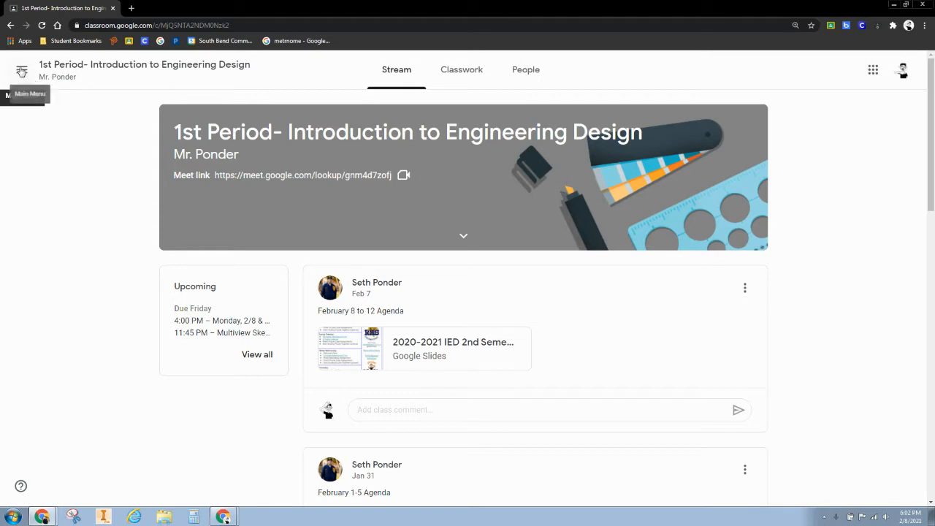
Step: Filter the To-do page to 1st Period- Introduction to Engineering Design
{"action": "left_click", "coordinate": [21, 72]}
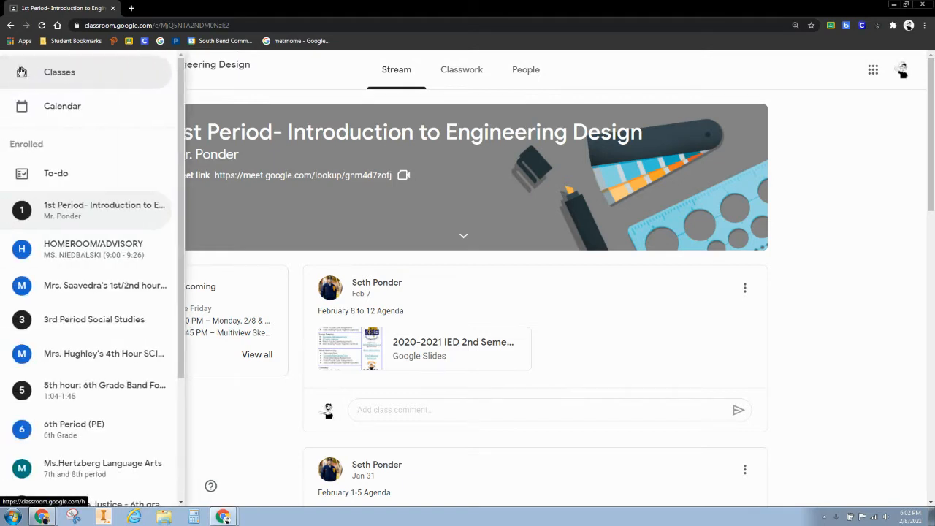
{"action": "mouse_move", "coordinate": [57, 175]}
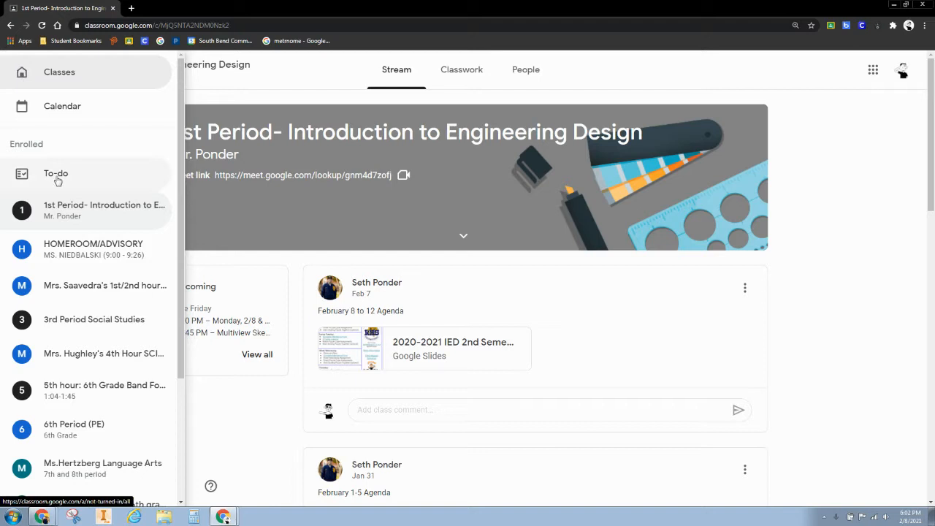
{"action": "left_click", "coordinate": [55, 175]}
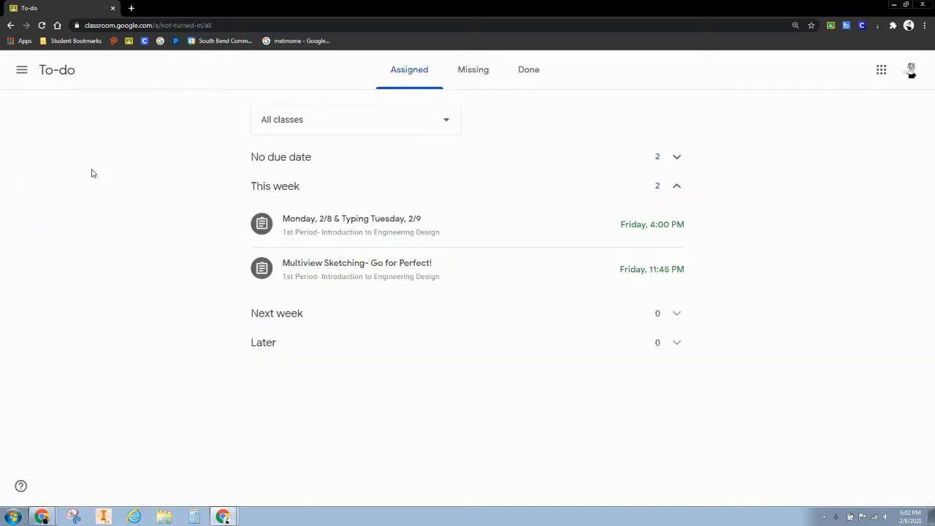
{"action": "left_click", "coordinate": [355, 119]}
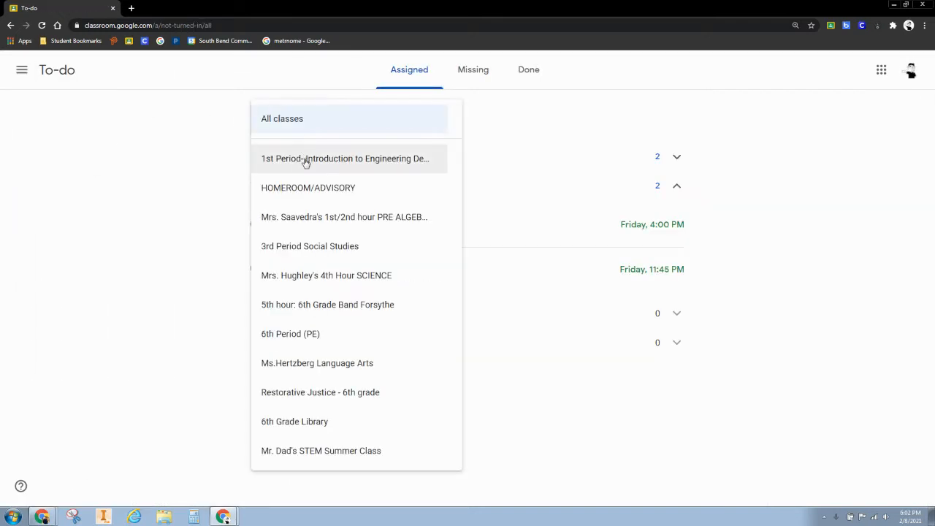
{"action": "left_click", "coordinate": [344, 158]}
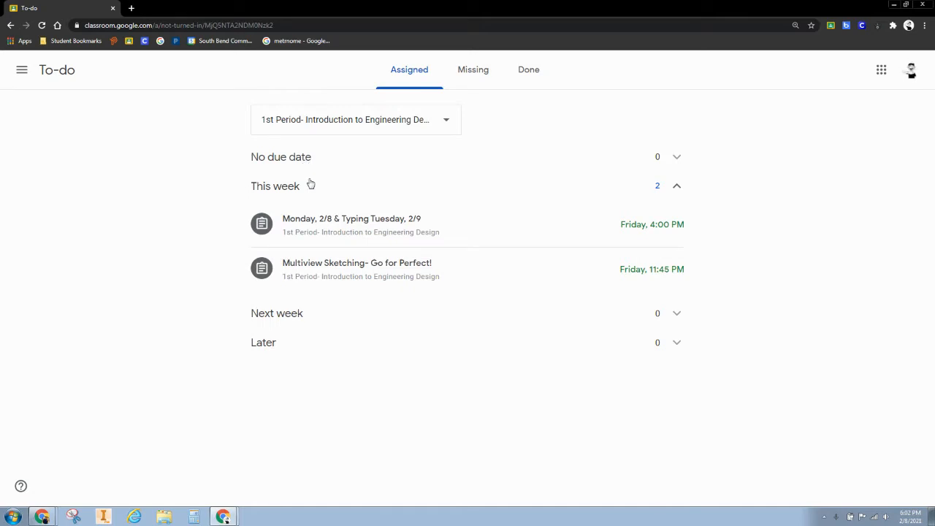
{"action": "mouse_move", "coordinate": [273, 166]}
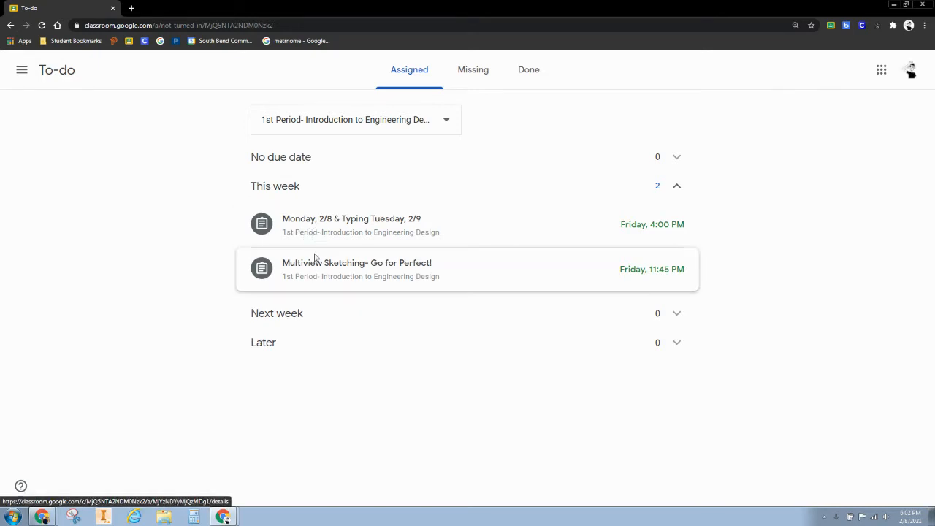
{"action": "mouse_move", "coordinate": [318, 360]}
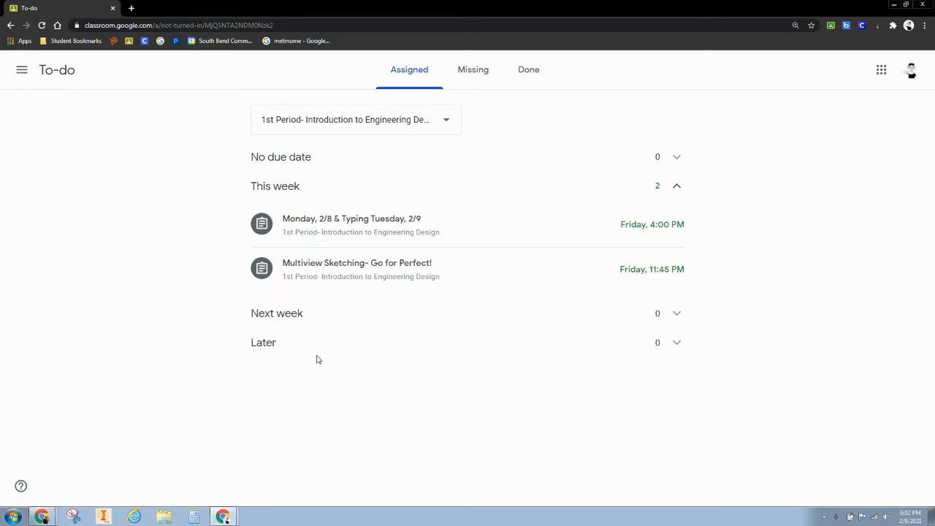
{"action": "mouse_move", "coordinate": [330, 236]}
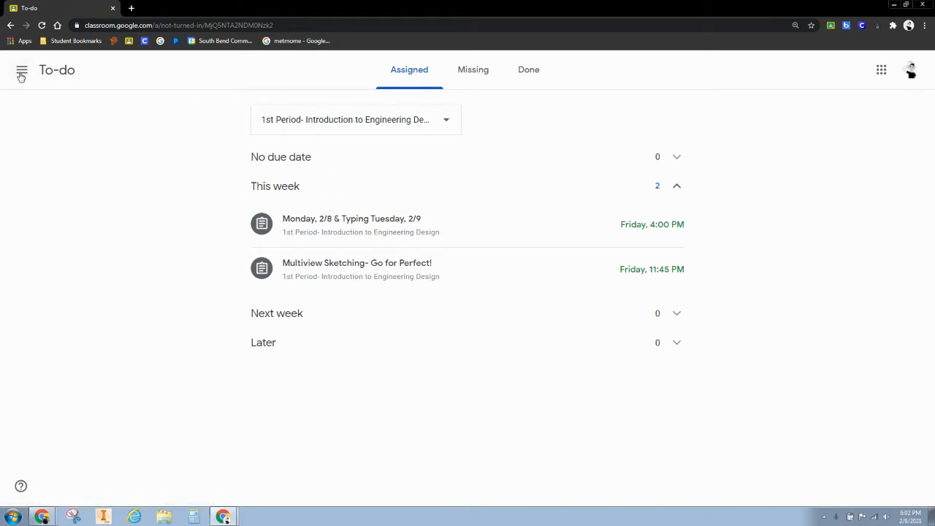
Step: Browse the 1st Period engineering class's Classwork topics and reopen the navigation menu
{"action": "left_click", "coordinate": [21, 71]}
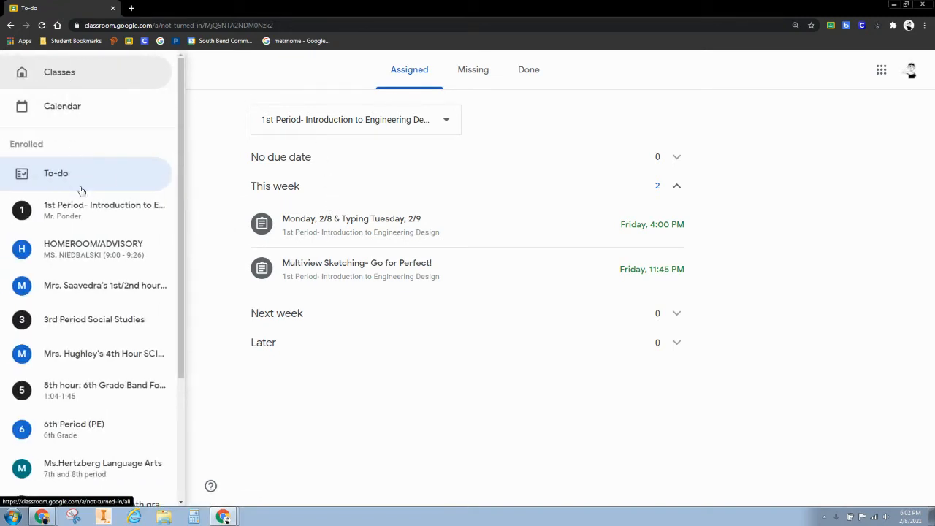
{"action": "left_click", "coordinate": [104, 210]}
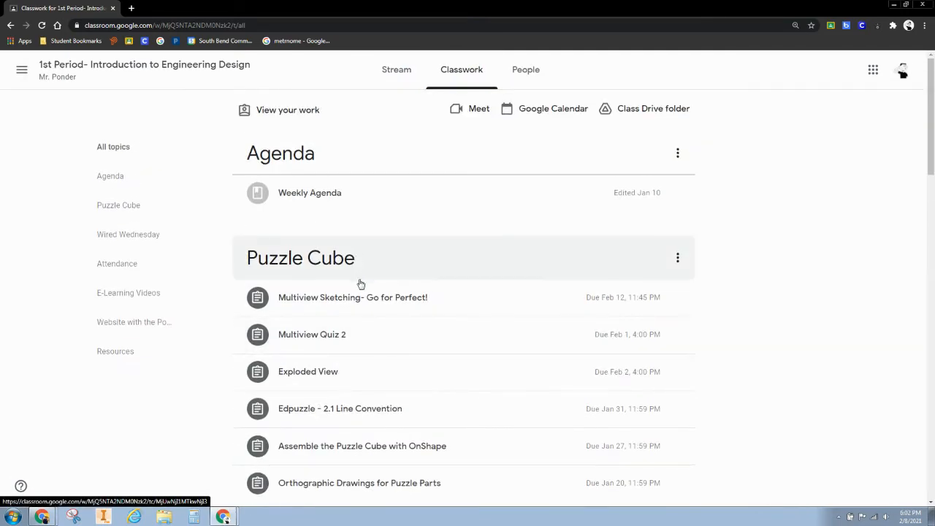
{"action": "scroll", "scroll_direction": "down", "scroll_amount": 3}
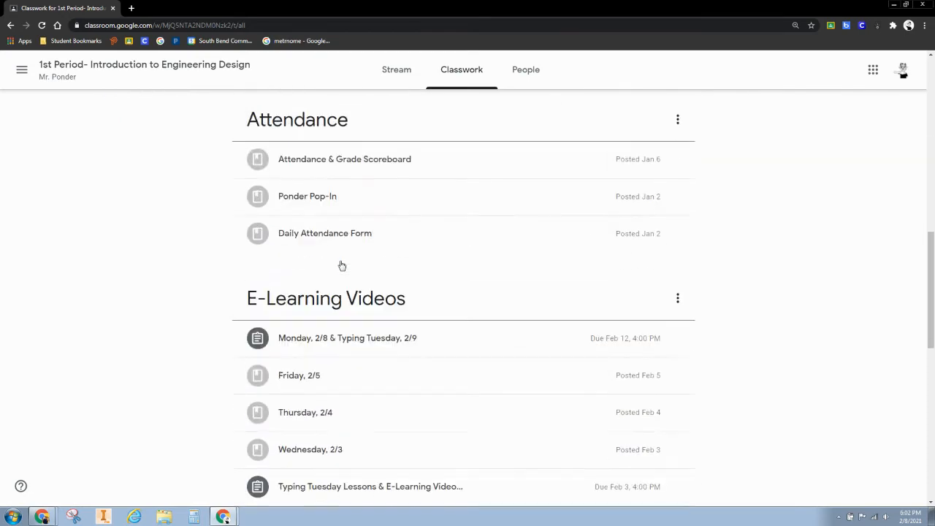
{"action": "scroll", "scroll_direction": "down", "scroll_amount": 3}
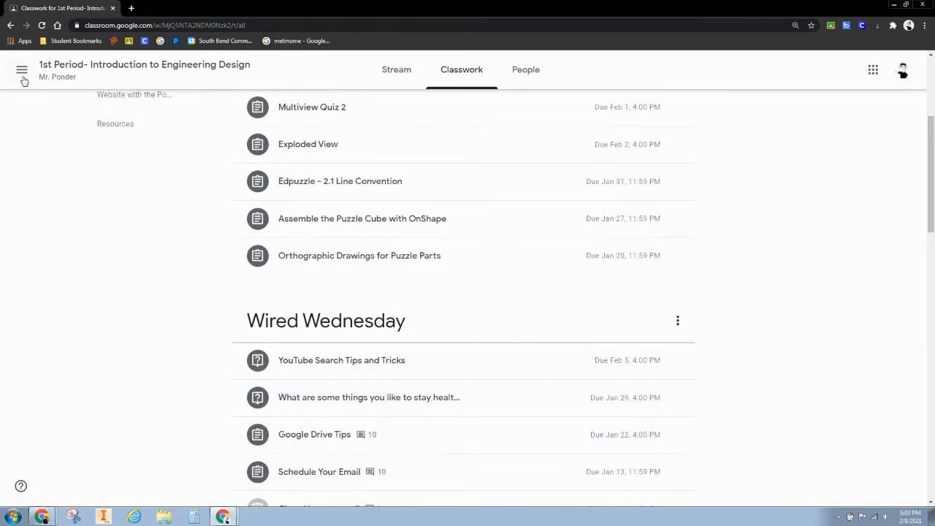
{"action": "left_click", "coordinate": [22, 70]}
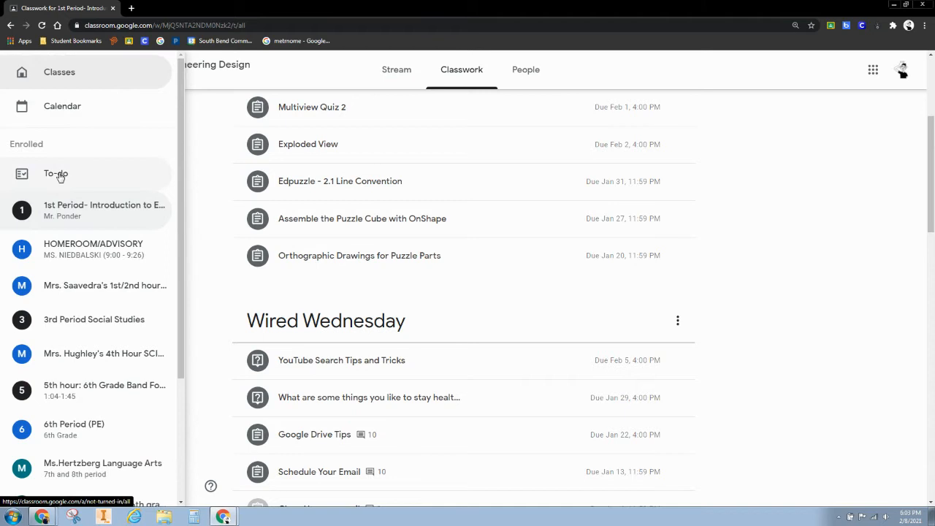
Step: Return to To-do and filter it to the 1st Period engineering class
{"action": "left_click", "coordinate": [55, 174]}
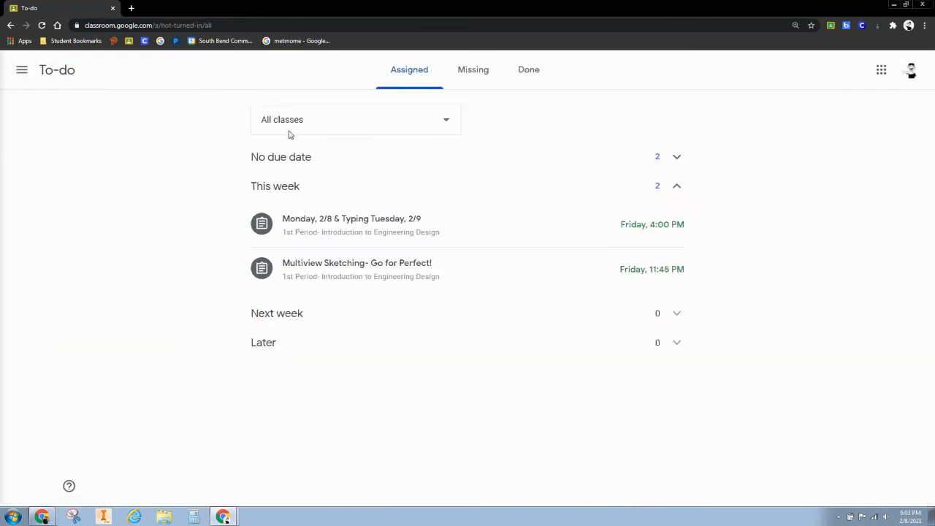
{"action": "left_click", "coordinate": [355, 119]}
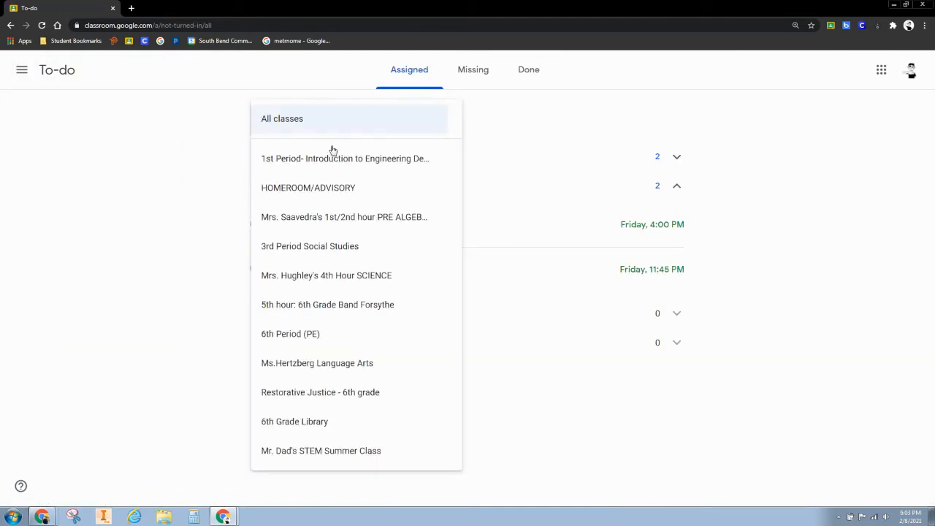
{"action": "left_click", "coordinate": [344, 158]}
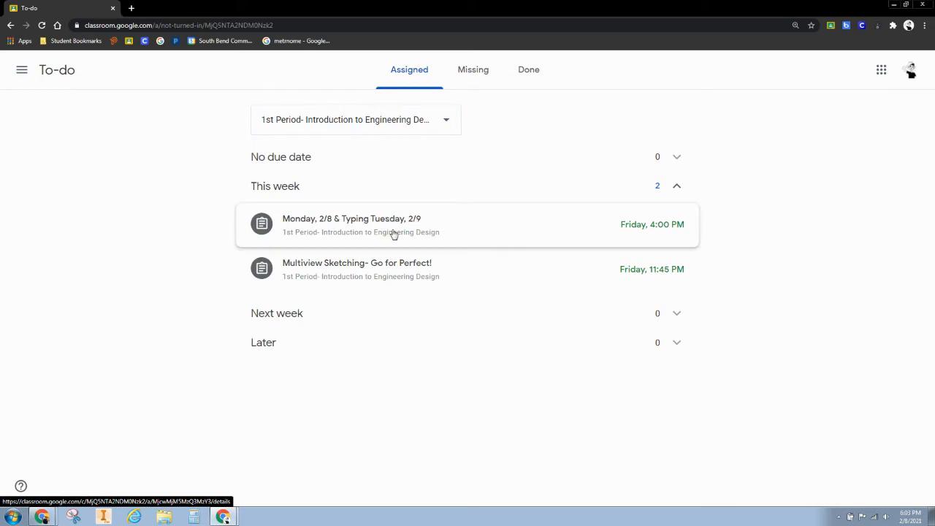
{"action": "mouse_move", "coordinate": [376, 269]}
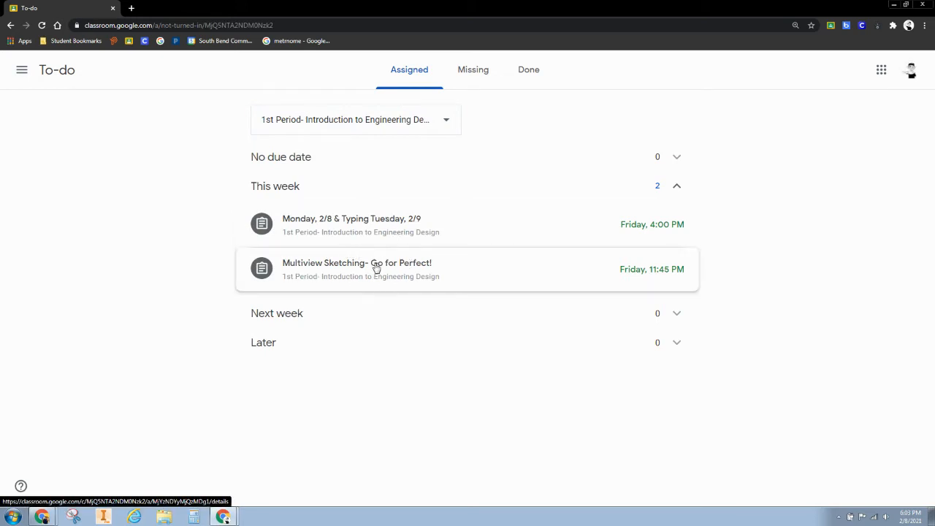
Step: Mark 'Multiview Sketching- Go for Perfect!' as done without attachments
{"action": "left_click", "coordinate": [357, 263]}
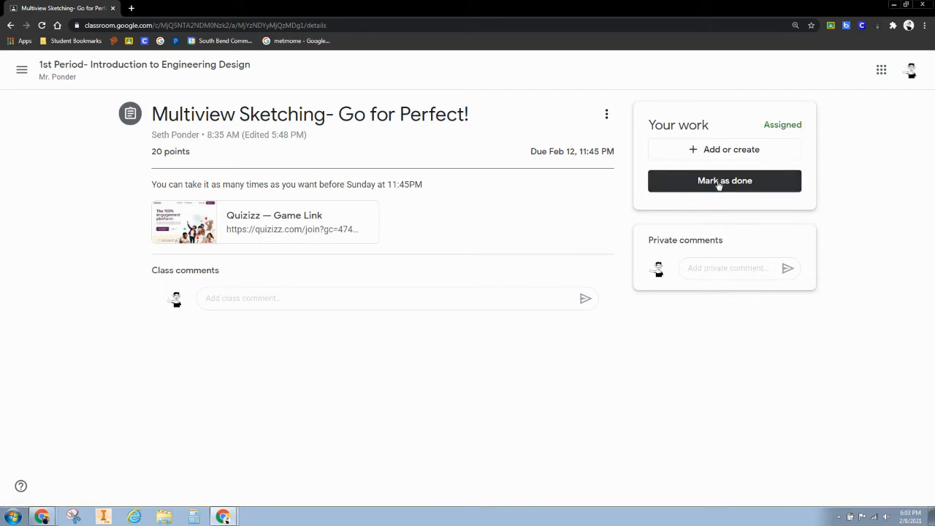
{"action": "left_click", "coordinate": [725, 181]}
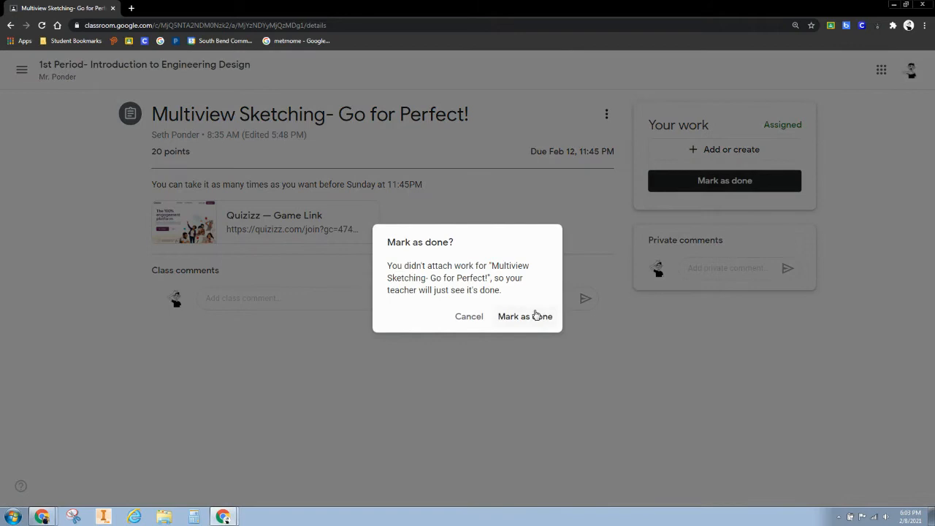
{"action": "left_click", "coordinate": [524, 316]}
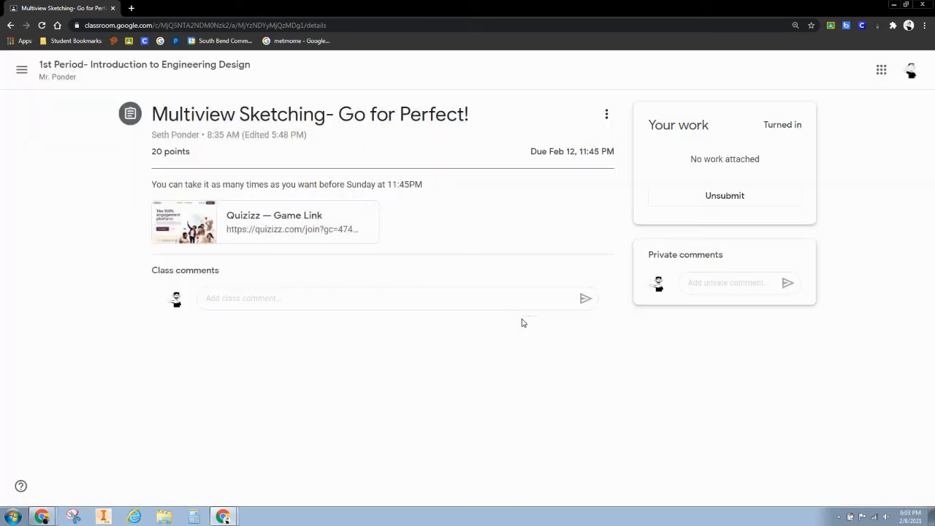
{"action": "left_click", "coordinate": [21, 69]}
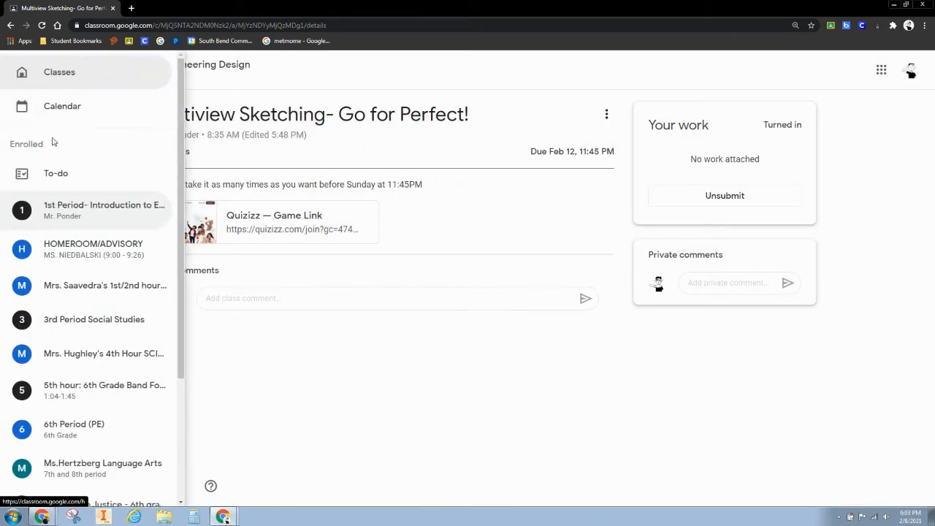
Step: Reopen To-do filtered to 1st Period, now with one assignment due
{"action": "left_click", "coordinate": [55, 173]}
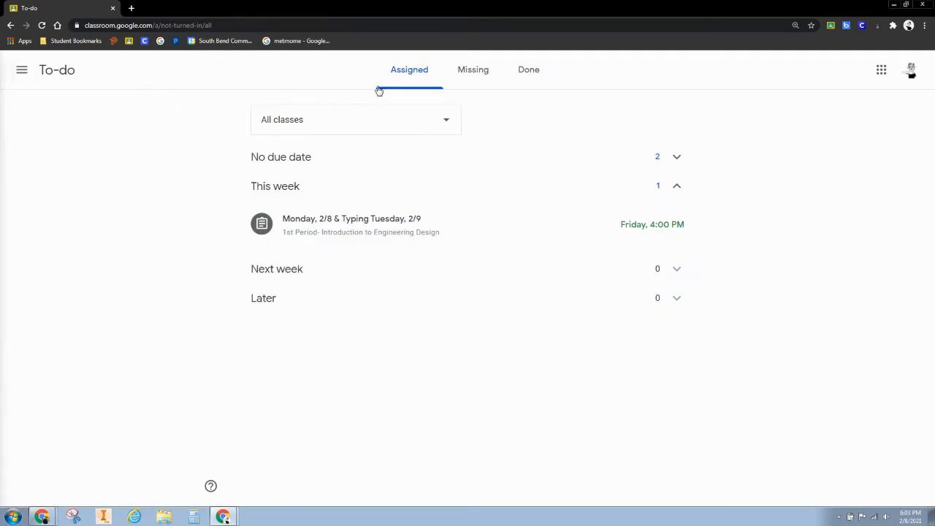
{"action": "left_click", "coordinate": [355, 119]}
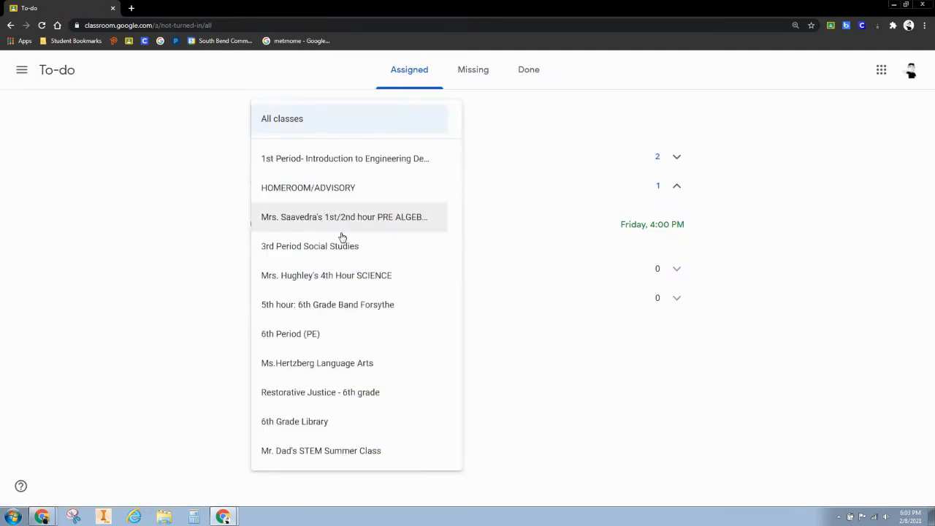
{"action": "left_click", "coordinate": [343, 159]}
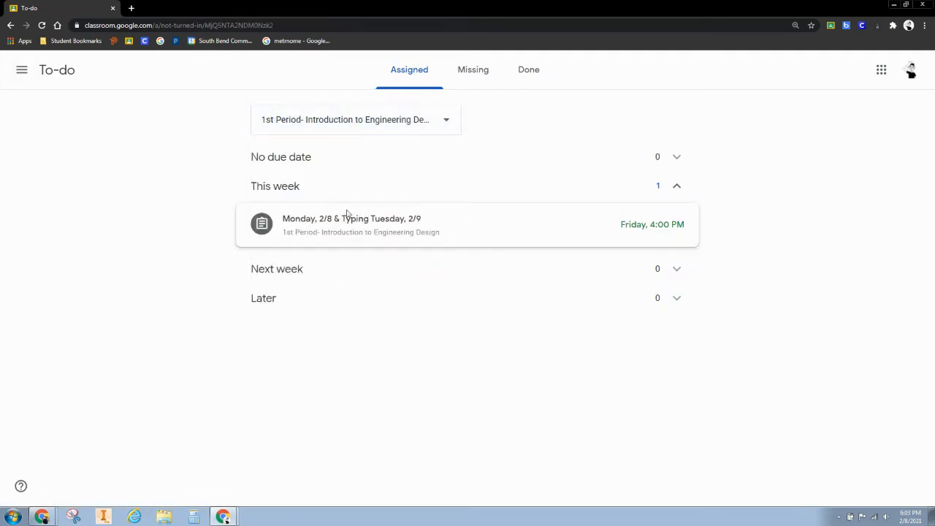
{"action": "mouse_move", "coordinate": [472, 70]}
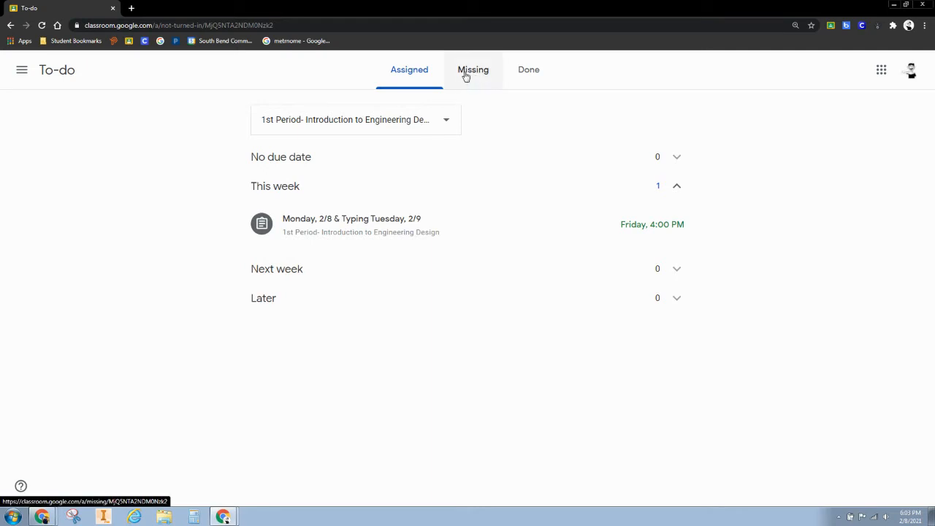
{"action": "left_click", "coordinate": [473, 69]}
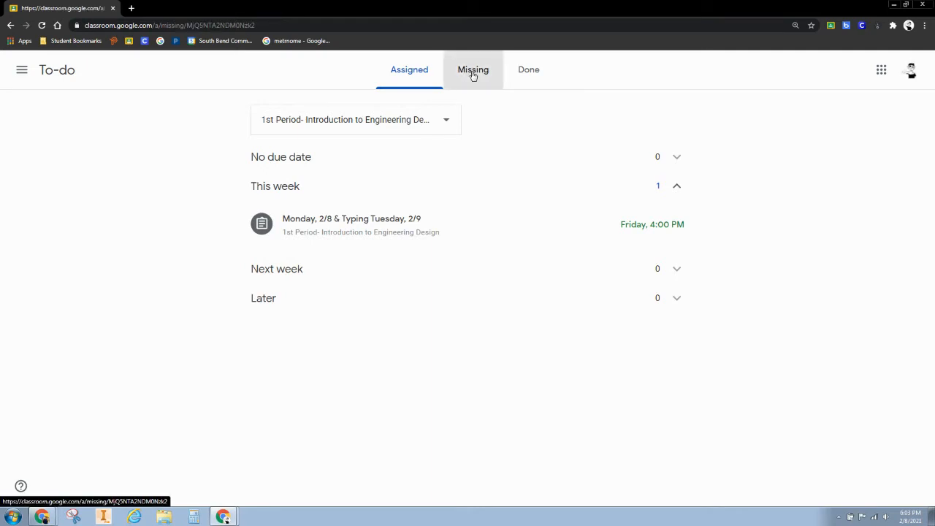
{"action": "left_click", "coordinate": [473, 69]}
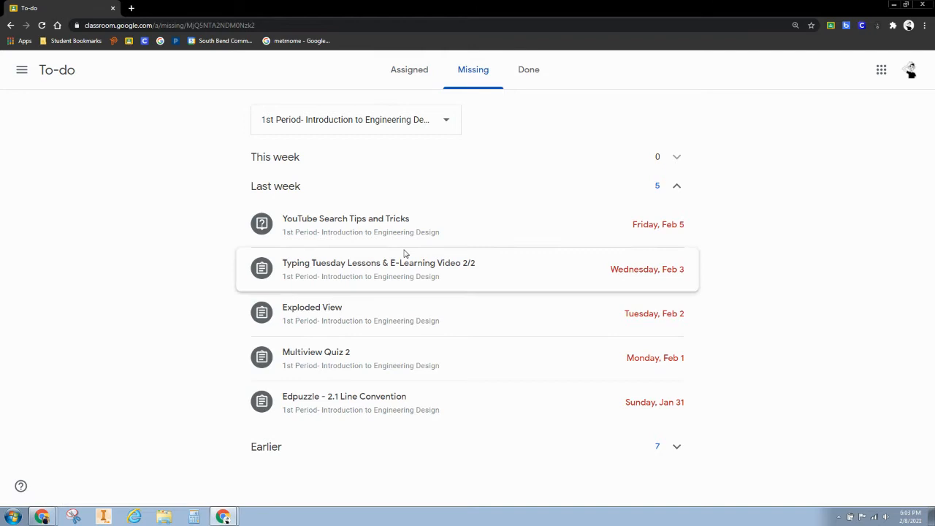
{"action": "mouse_move", "coordinate": [628, 438]}
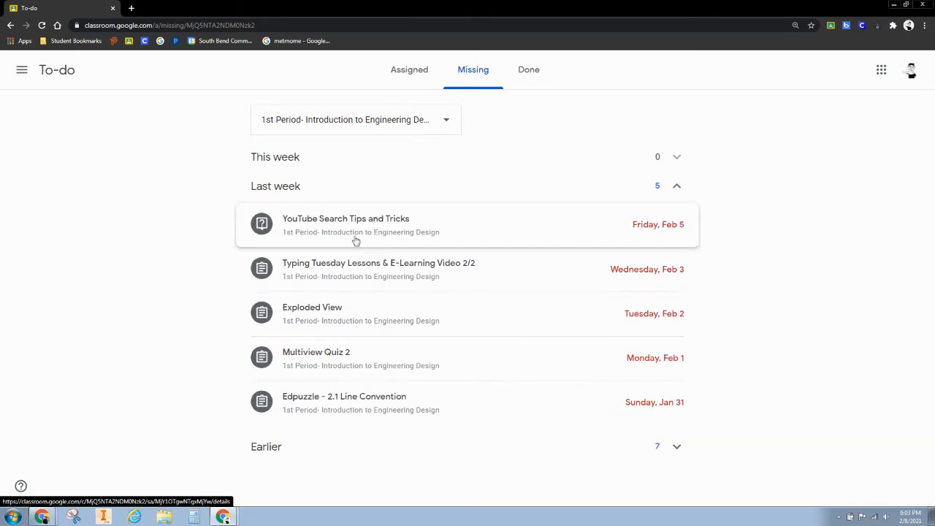
{"action": "mouse_move", "coordinate": [357, 237]}
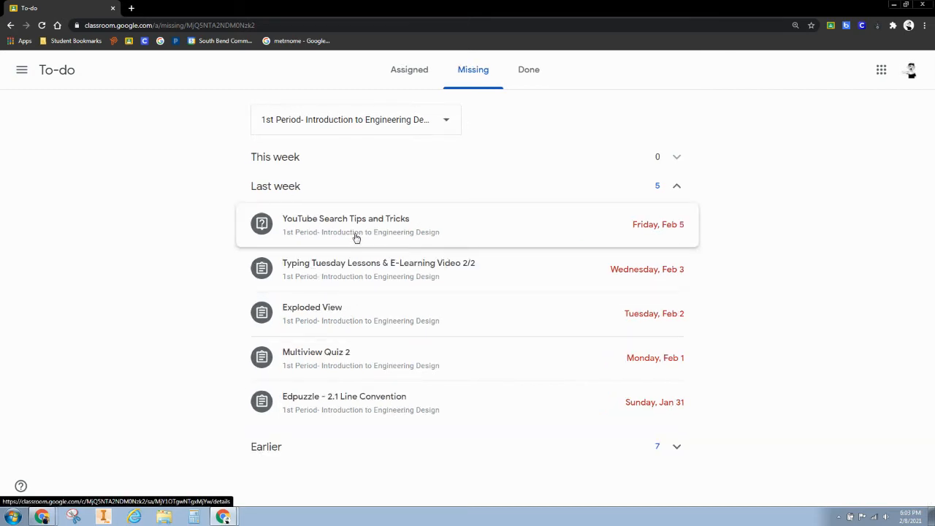
{"action": "mouse_move", "coordinate": [358, 238]}
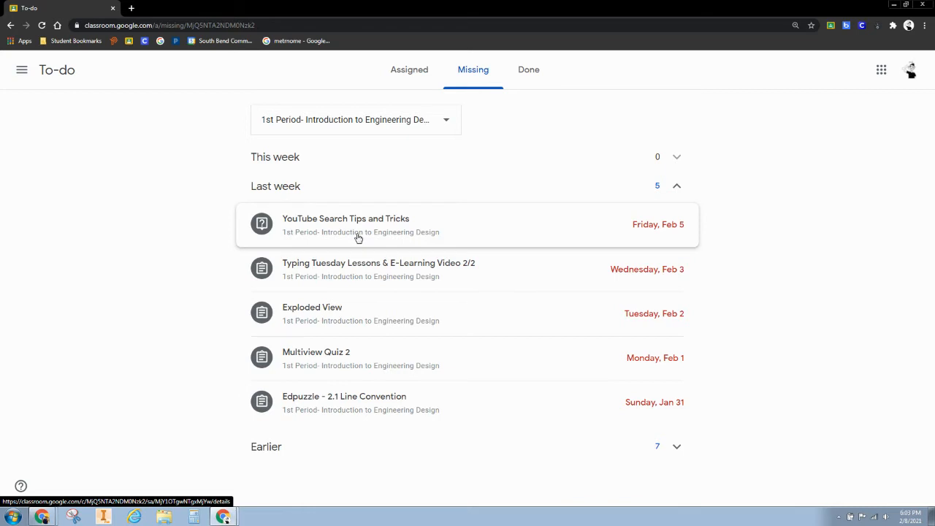
{"action": "mouse_move", "coordinate": [359, 244]}
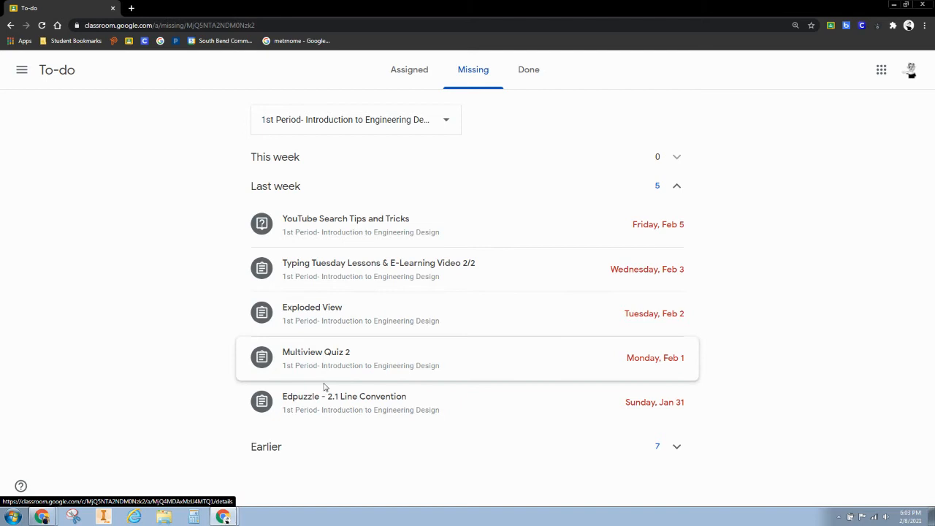
{"action": "mouse_move", "coordinate": [210, 319]}
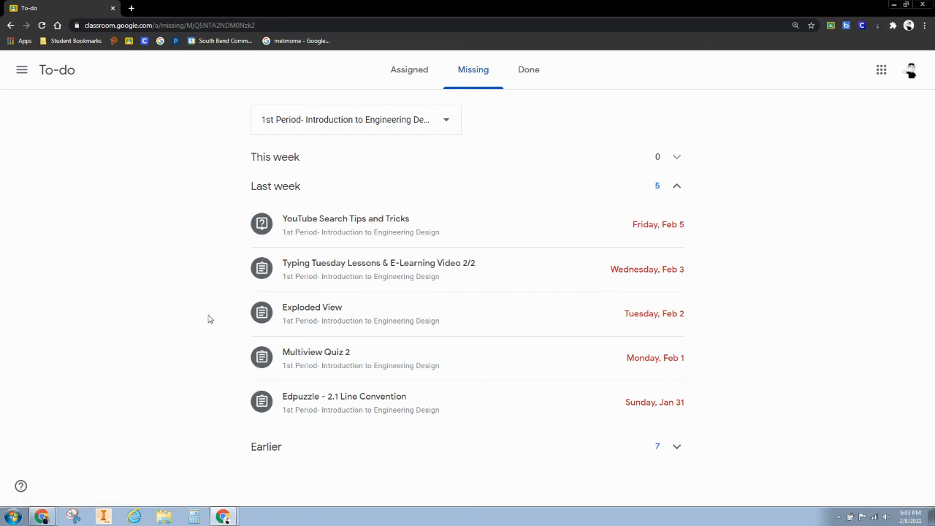
{"action": "mouse_move", "coordinate": [176, 343]}
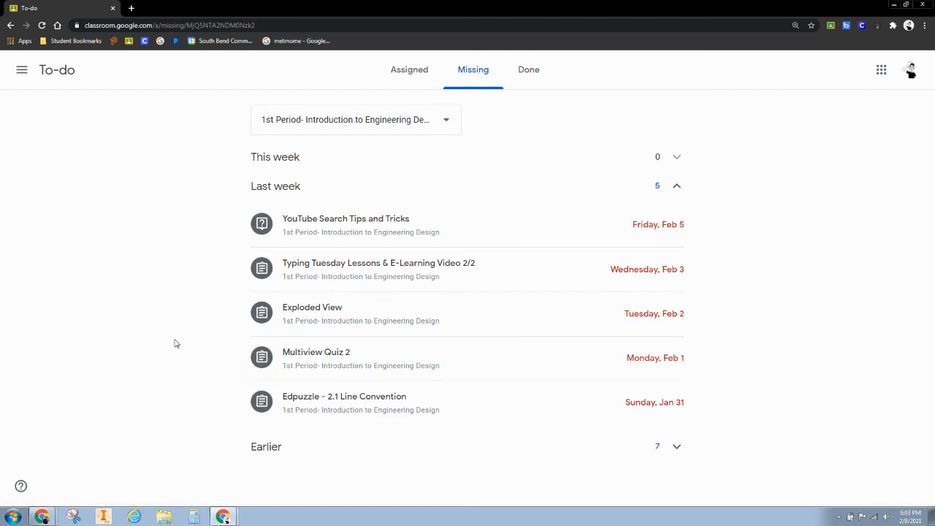
{"action": "mouse_move", "coordinate": [333, 385]}
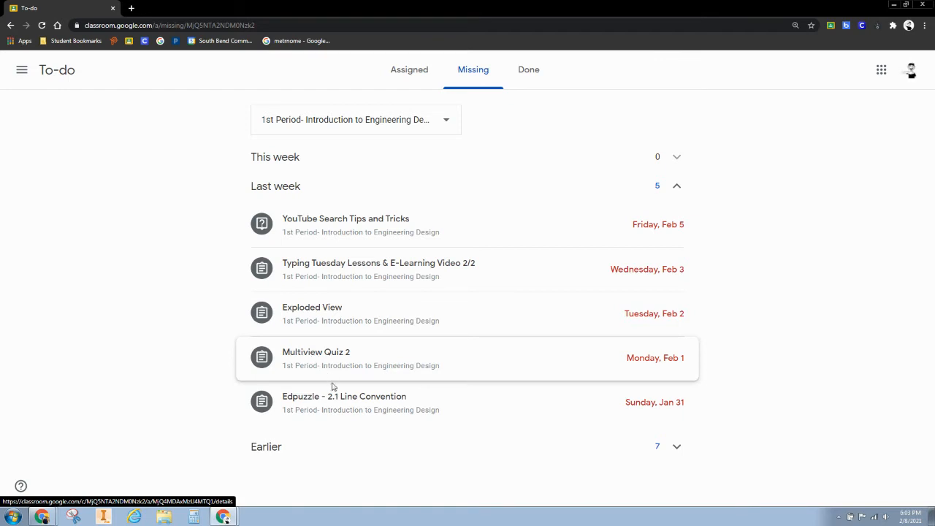
{"action": "mouse_move", "coordinate": [324, 409]}
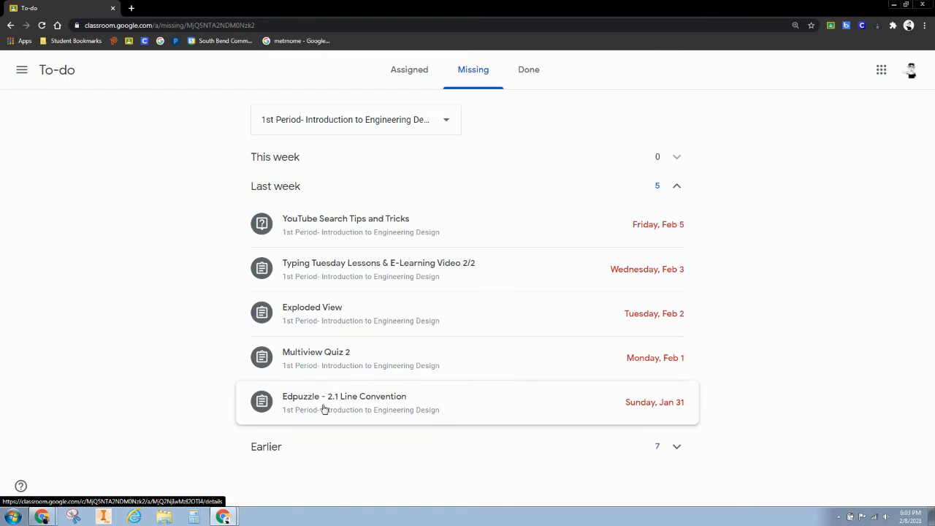
{"action": "mouse_move", "coordinate": [320, 404]}
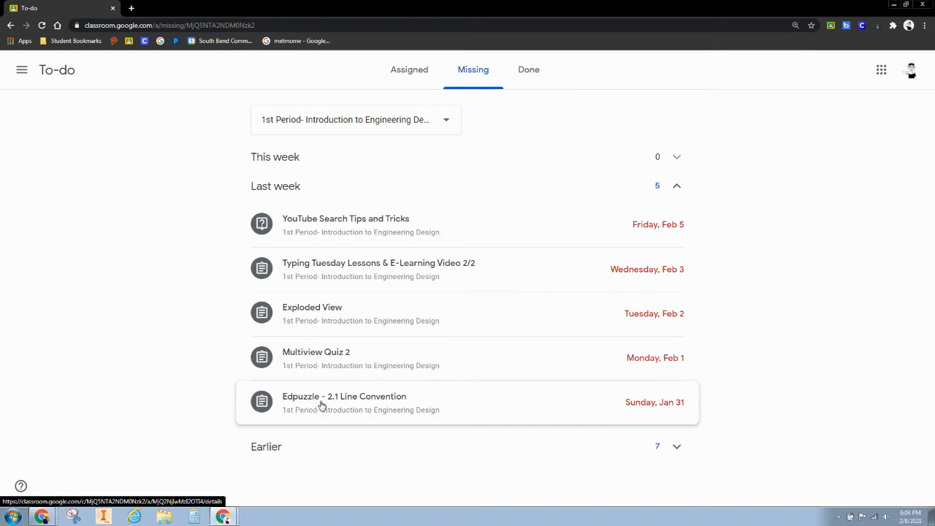
{"action": "mouse_move", "coordinate": [282, 400]}
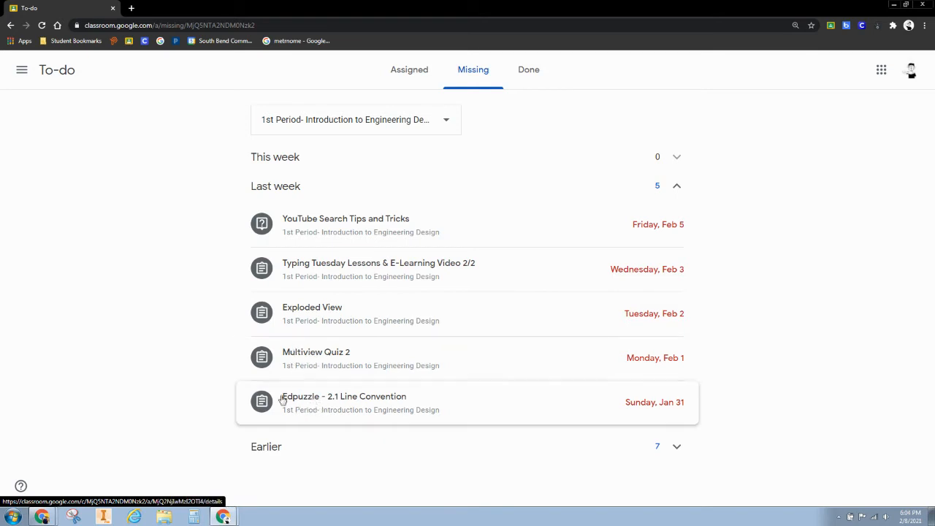
{"action": "mouse_move", "coordinate": [656, 448]}
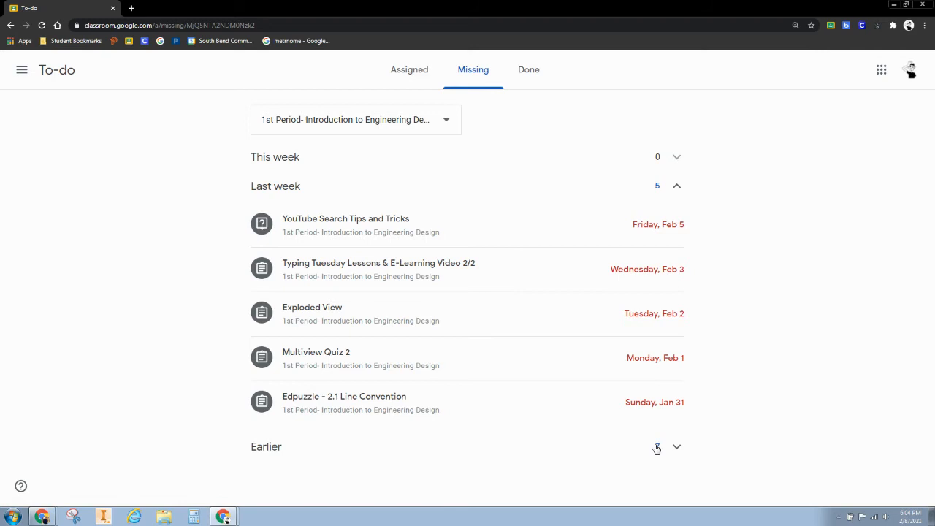
Step: Expand the Earlier overdue assignments, then switch to the Assigned tab
{"action": "left_click", "coordinate": [676, 448]}
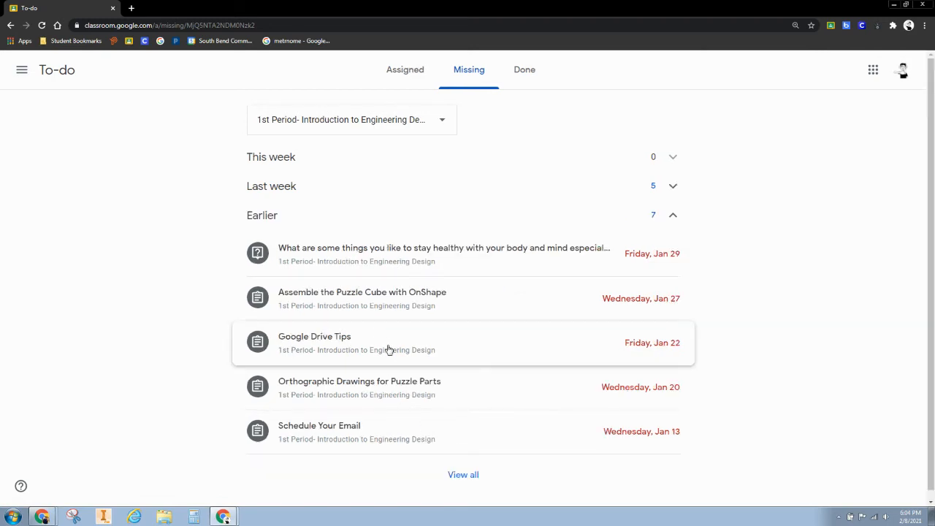
{"action": "mouse_move", "coordinate": [462, 475]}
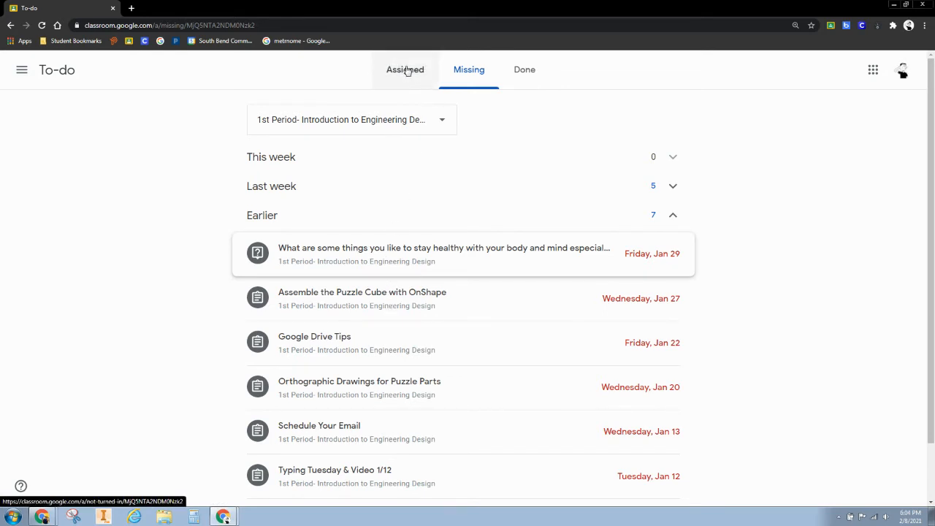
{"action": "left_click", "coordinate": [404, 70]}
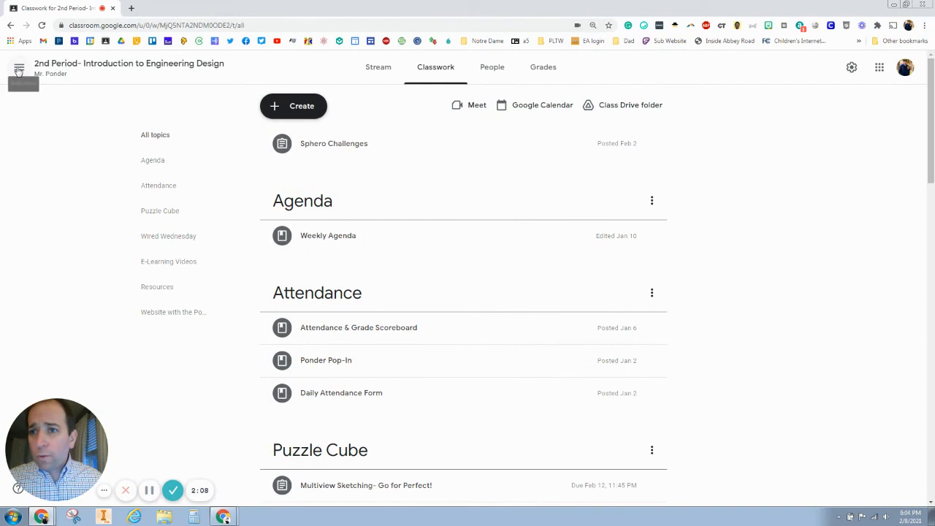
Step: Open To review filtered to the 1st Period engineering class
{"action": "left_click", "coordinate": [18, 67]}
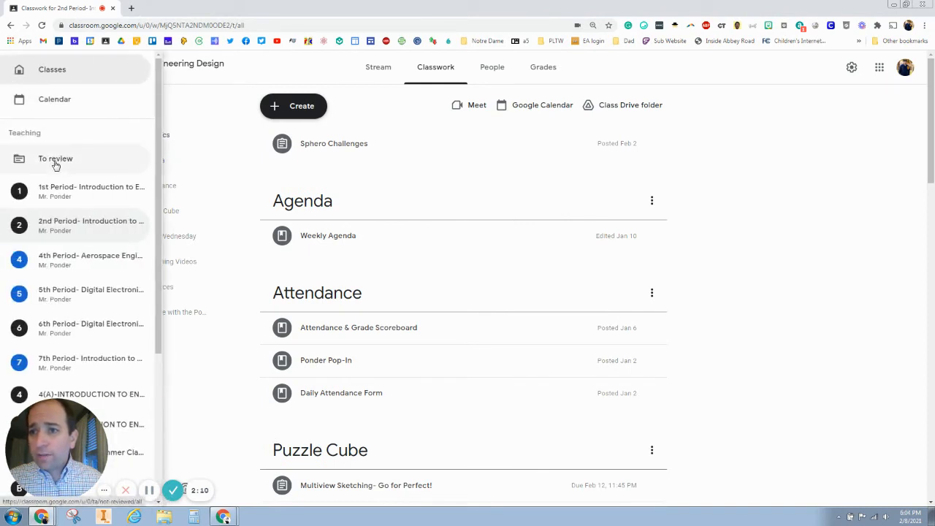
{"action": "left_click", "coordinate": [55, 159]}
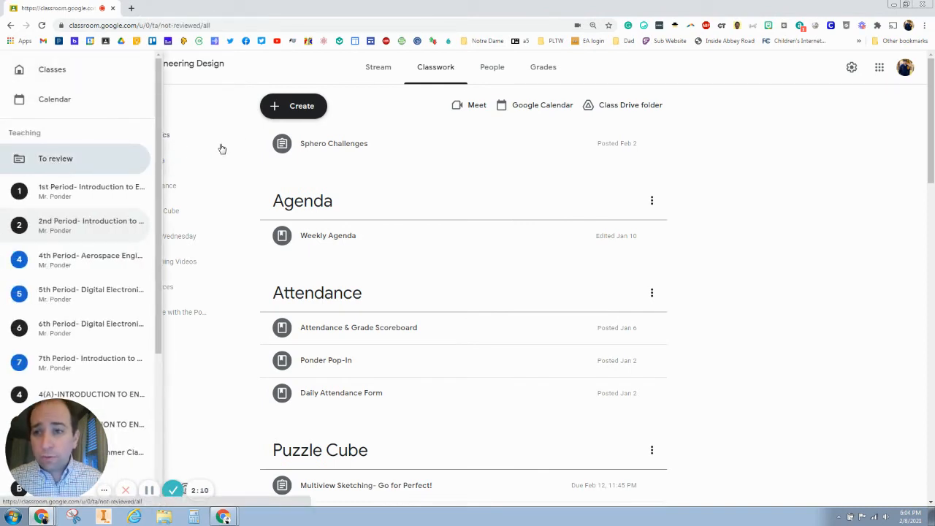
{"action": "left_click", "coordinate": [55, 159]}
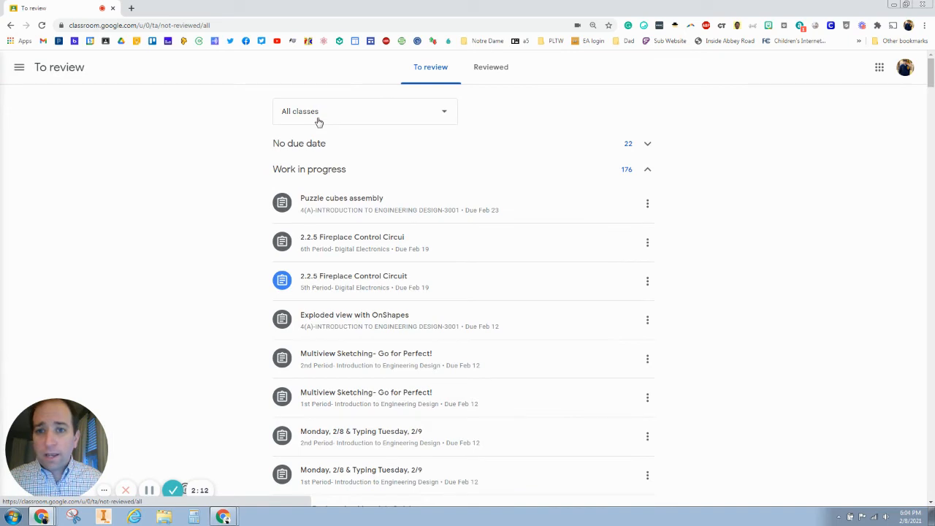
{"action": "left_click", "coordinate": [365, 111]}
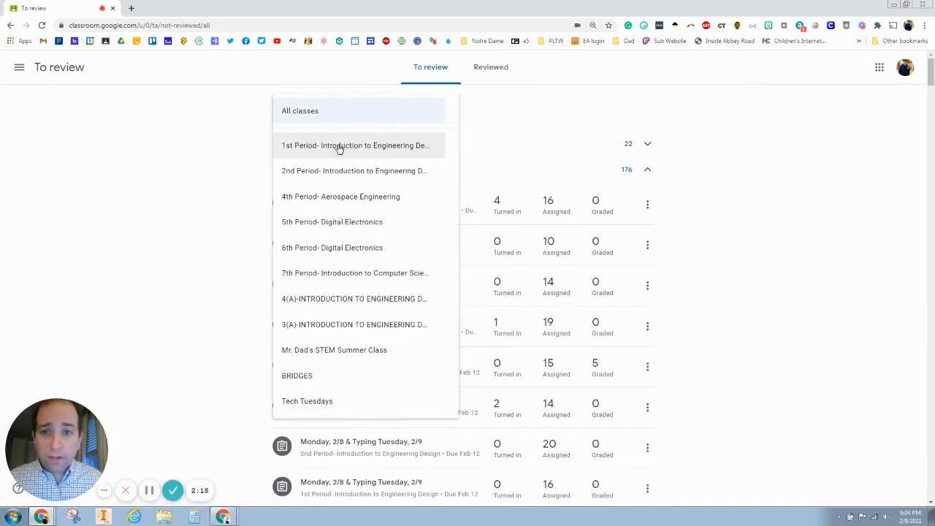
{"action": "left_click", "coordinate": [340, 145]}
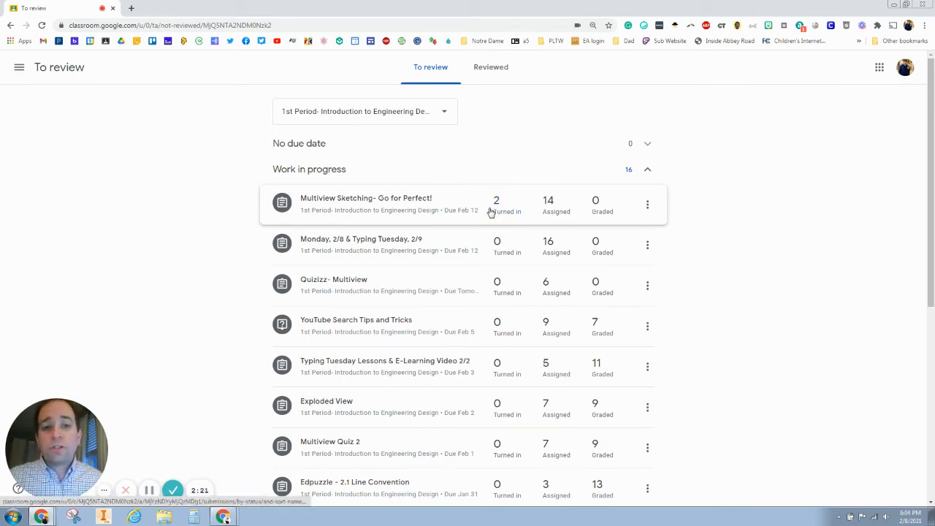
{"action": "mouse_move", "coordinate": [405, 177]}
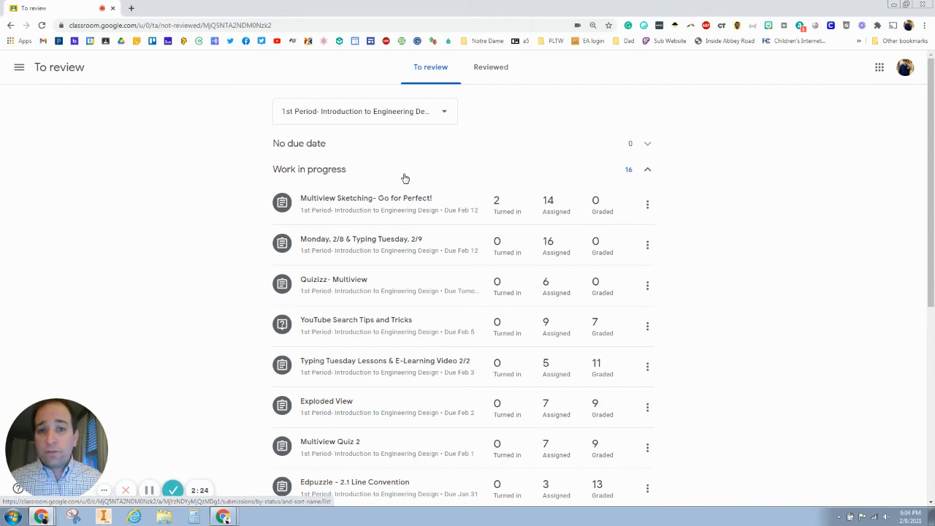
{"action": "mouse_move", "coordinate": [147, 145]}
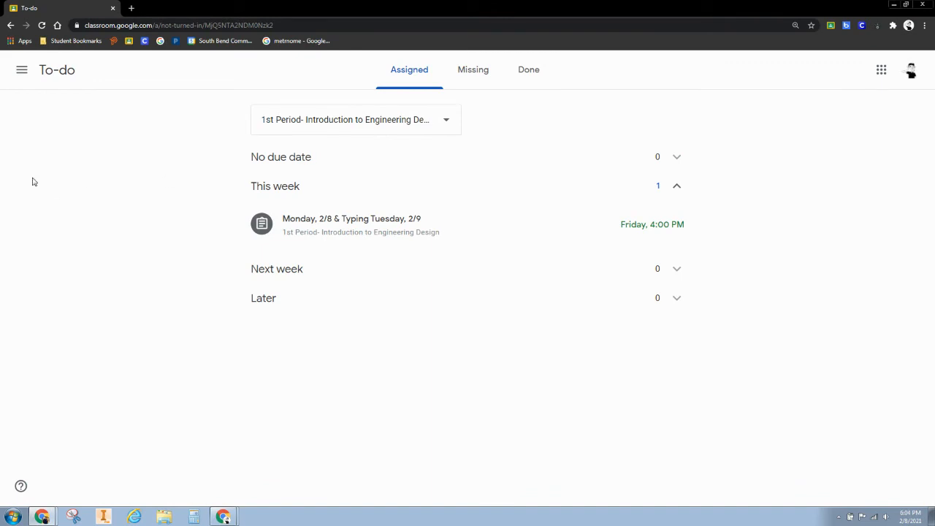
Step: Keep the 1st Period filter and show the Missing tab
{"action": "left_click", "coordinate": [21, 70]}
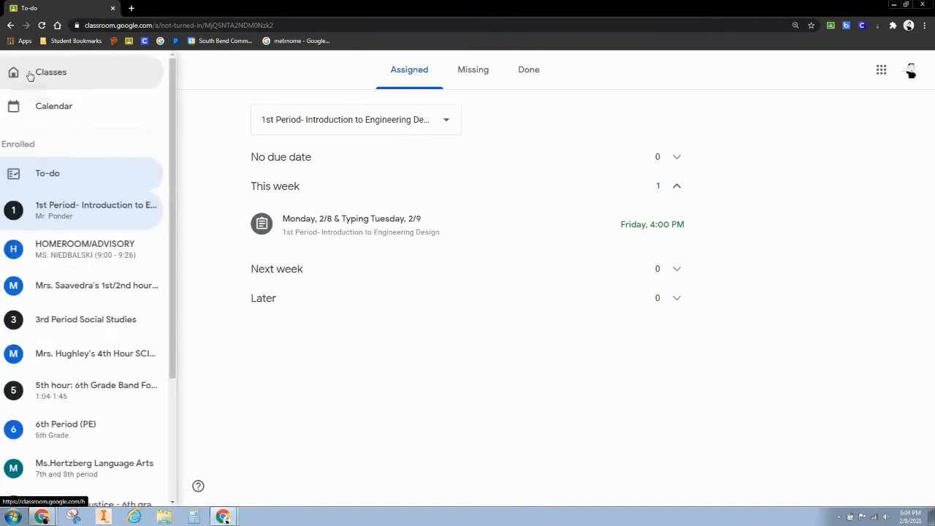
{"action": "left_click", "coordinate": [355, 119]}
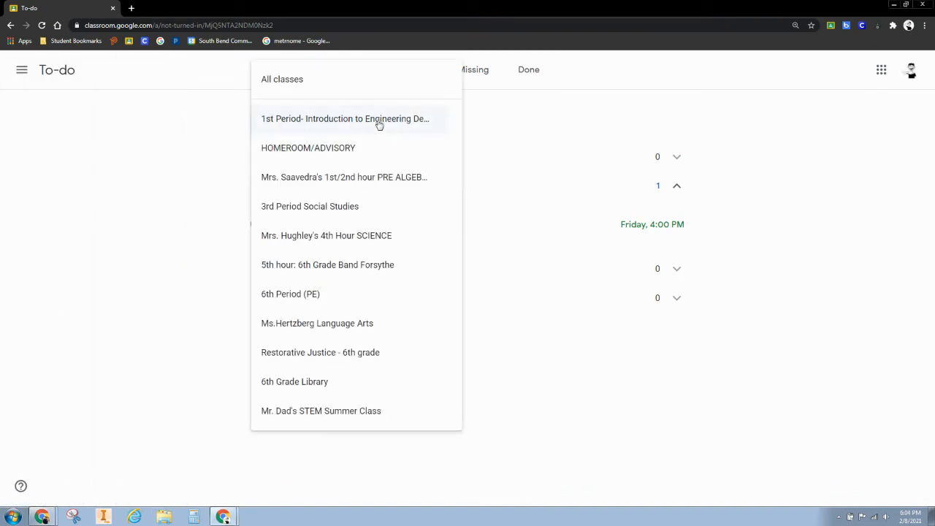
{"action": "left_click", "coordinate": [345, 118]}
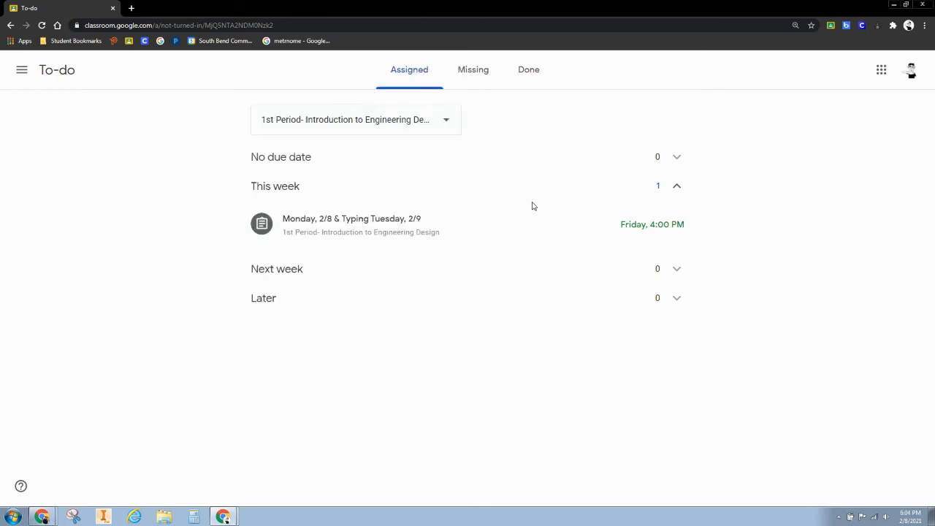
{"action": "left_click", "coordinate": [473, 69]}
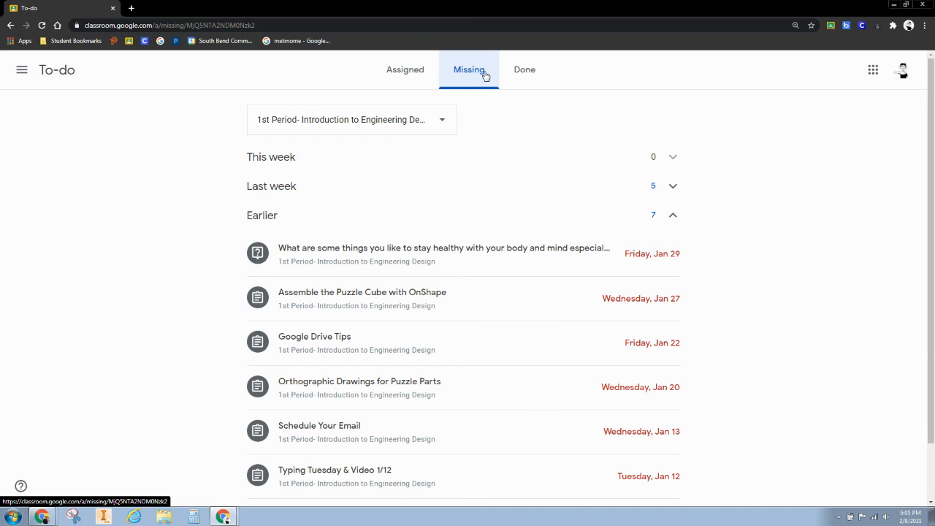
{"action": "mouse_move", "coordinate": [471, 73]}
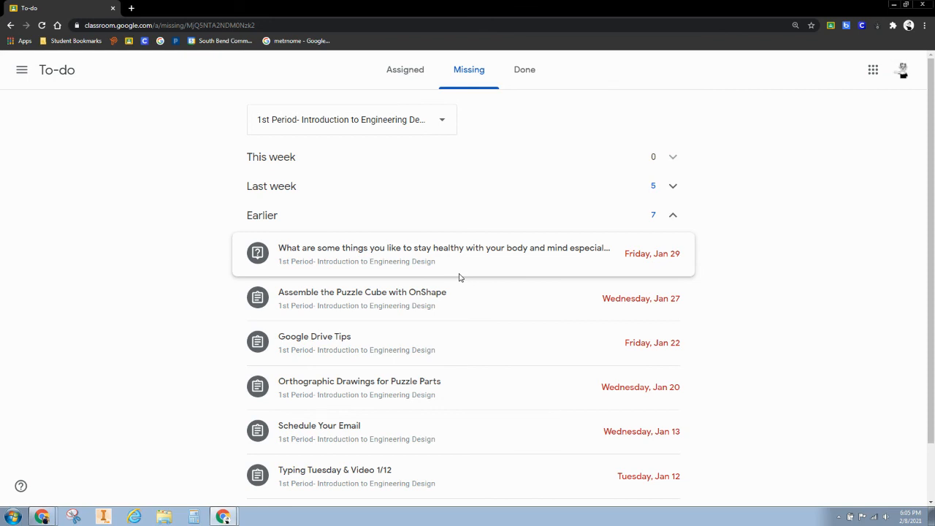
{"action": "scroll", "scroll_direction": "down", "scroll_amount": 3}
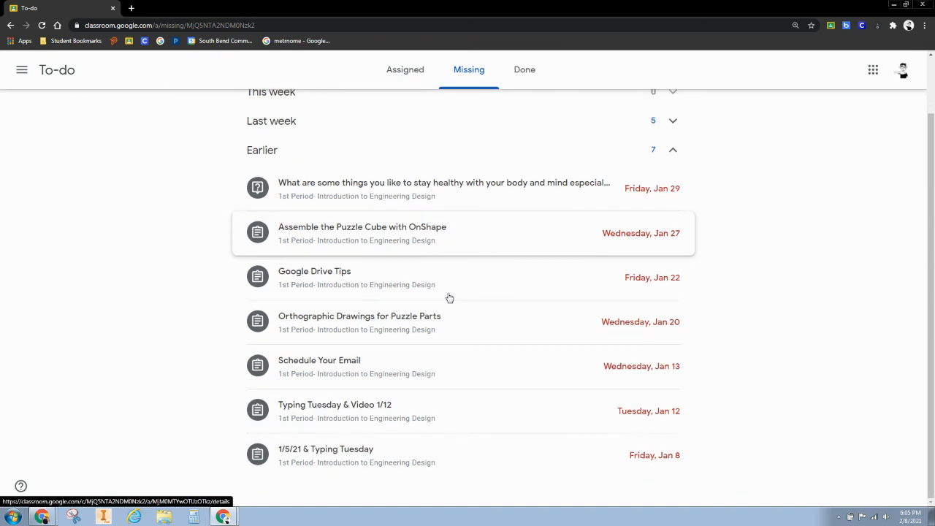
{"action": "mouse_move", "coordinate": [454, 373]}
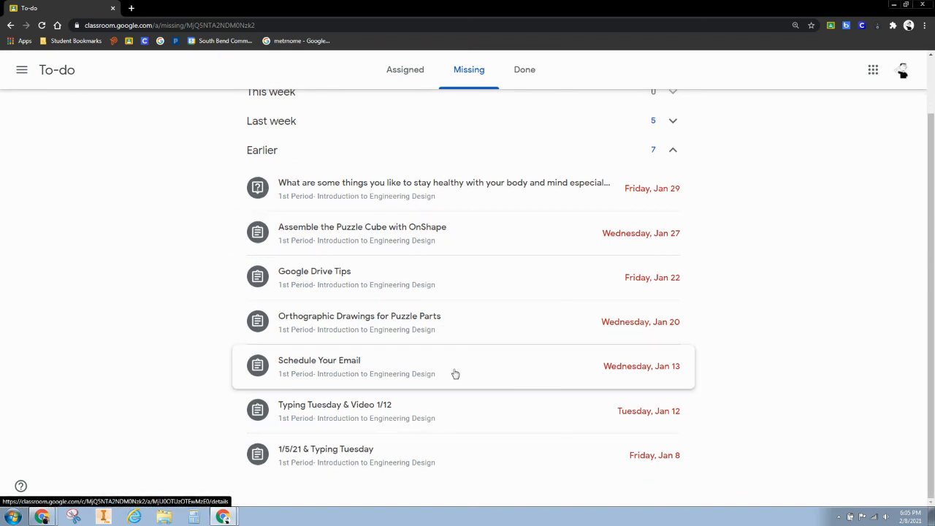
{"action": "mouse_move", "coordinate": [446, 383]}
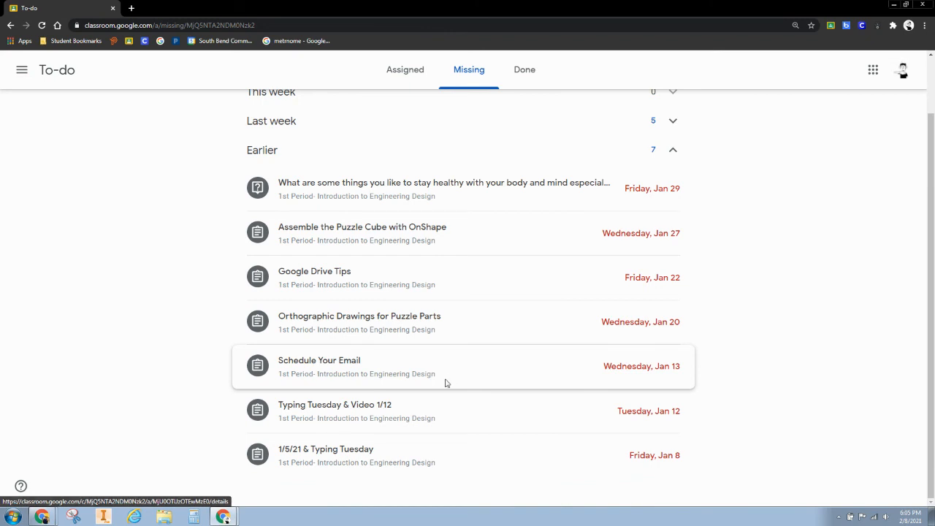
{"action": "mouse_move", "coordinate": [470, 303]}
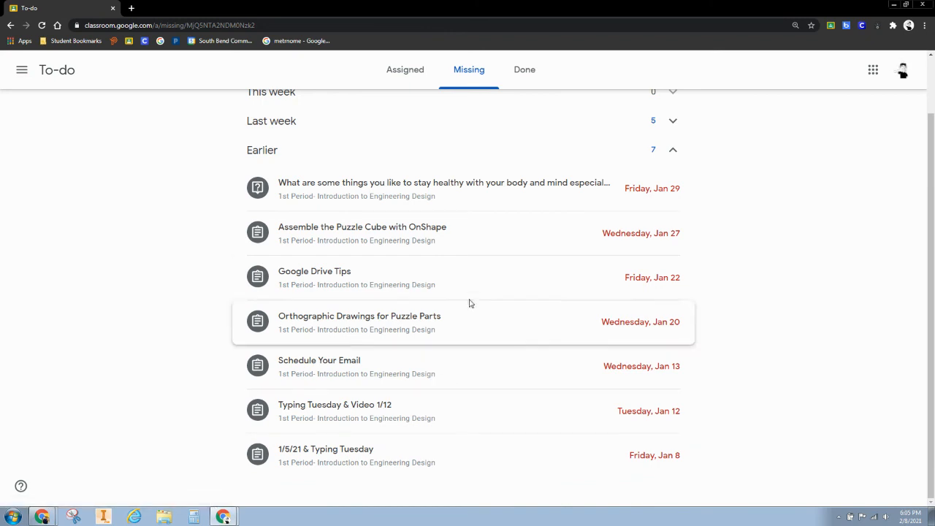
{"action": "mouse_move", "coordinate": [473, 293]}
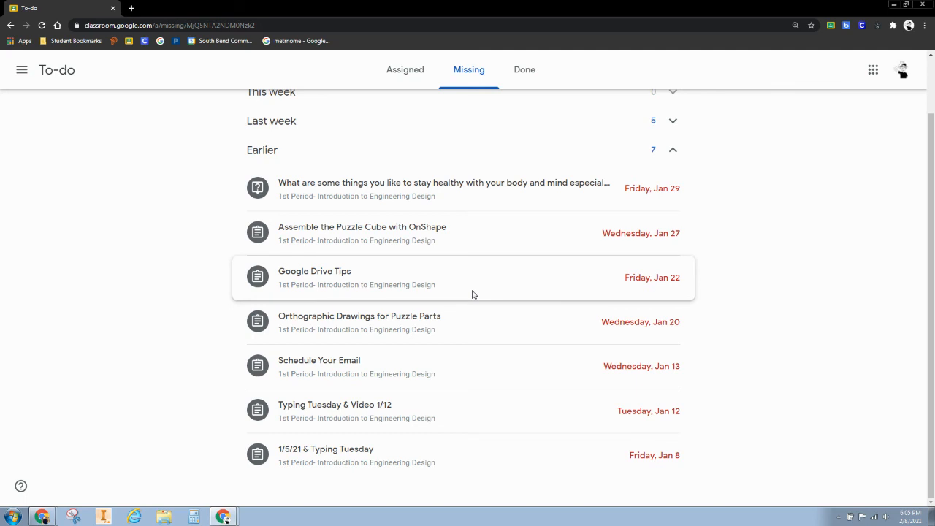